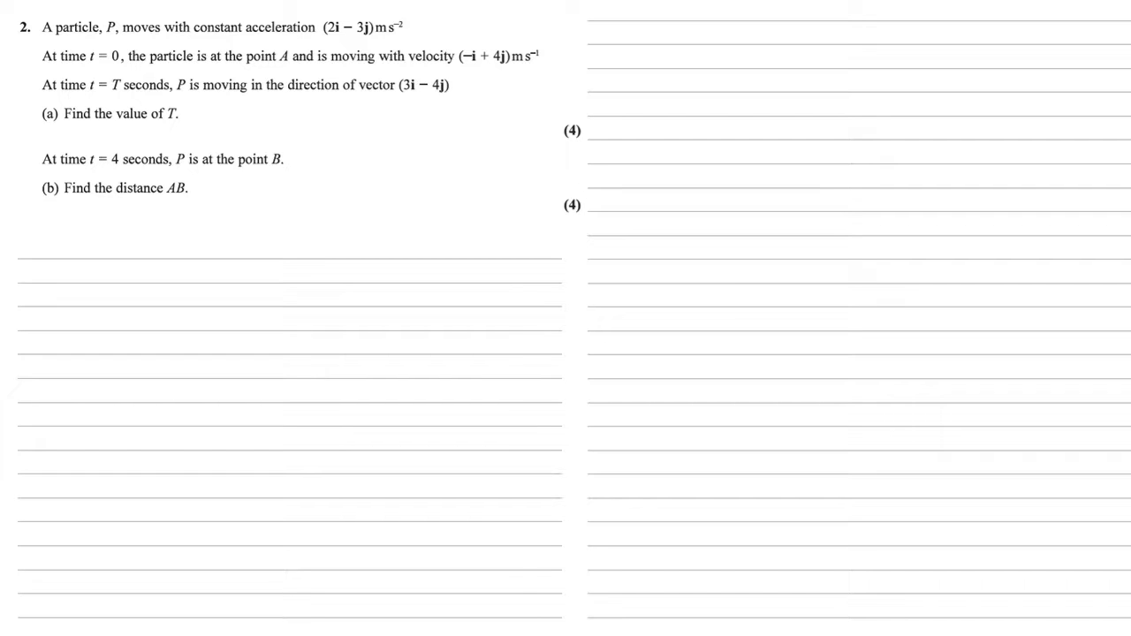
text(a.  a = 2i − 3j)
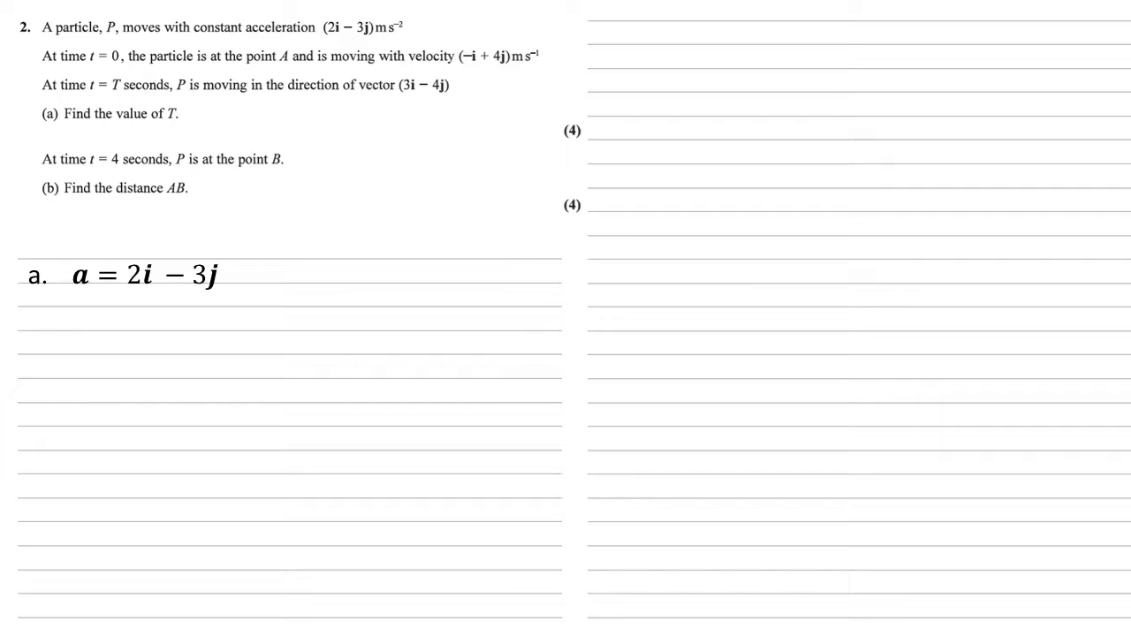
text(u = -i + 4j)
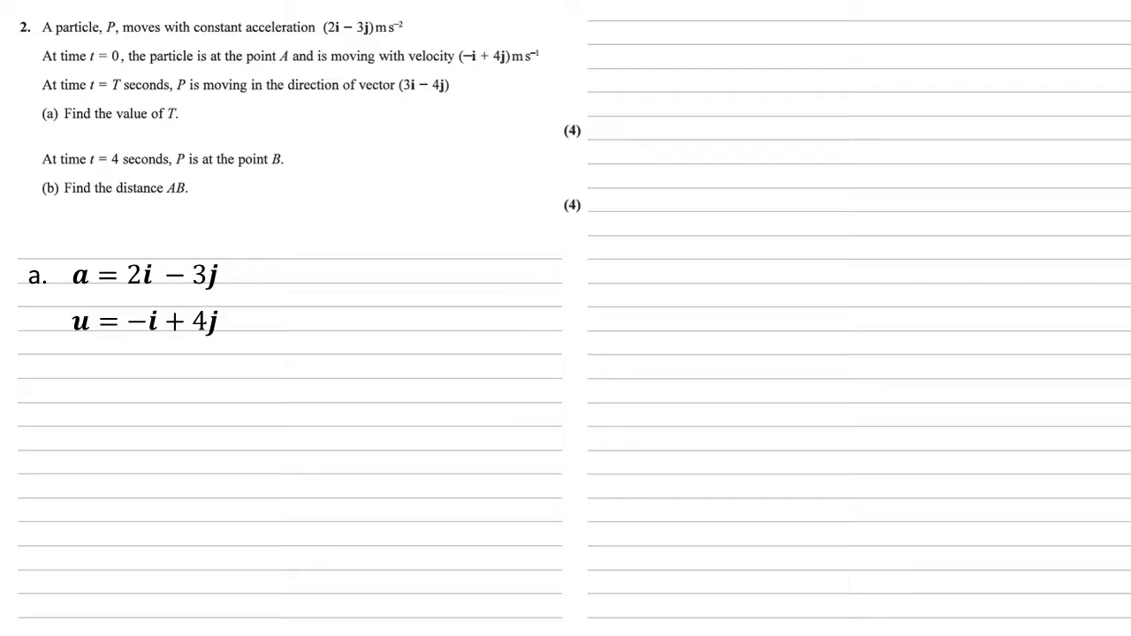
text(v is in direction of 3i − 4j)
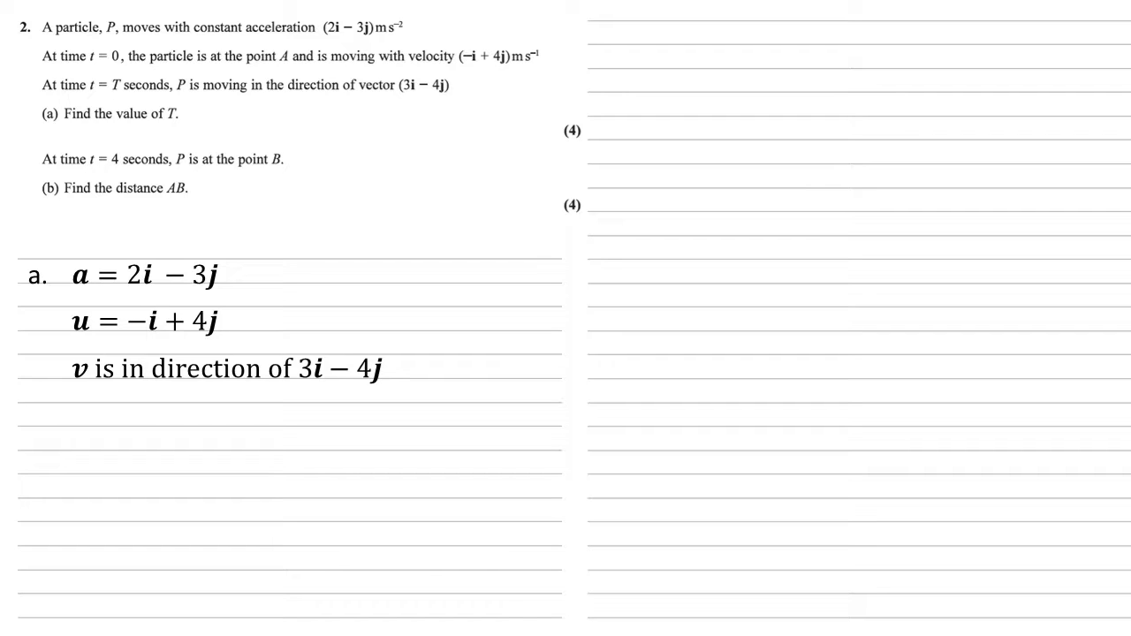
text(v = u + at)
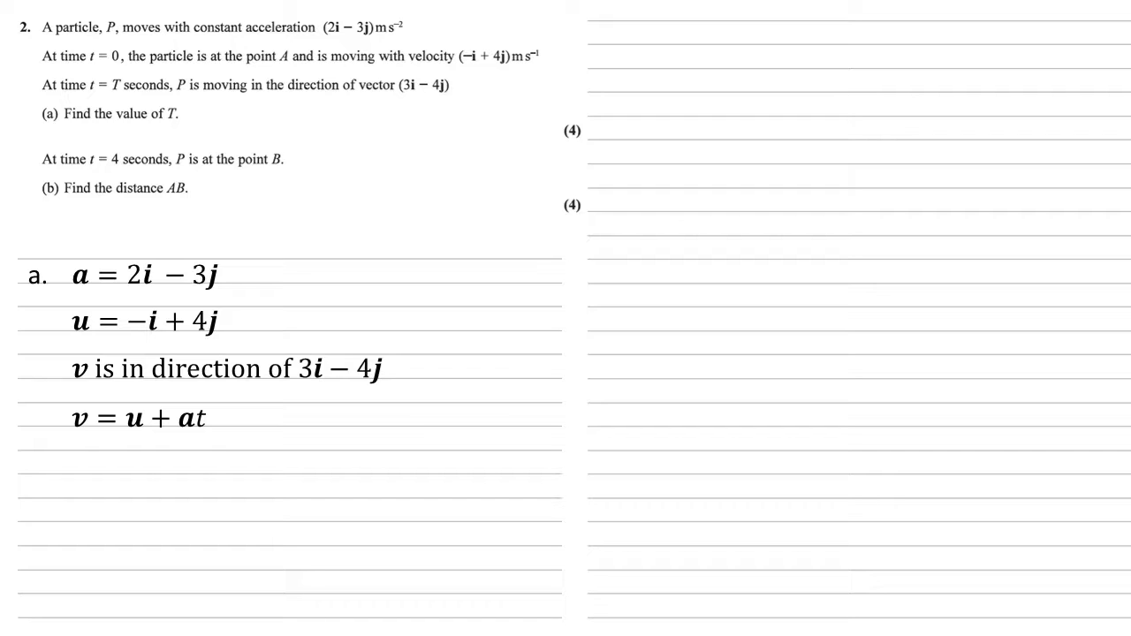
text(= −i + 4j + (2i − 3j)T)
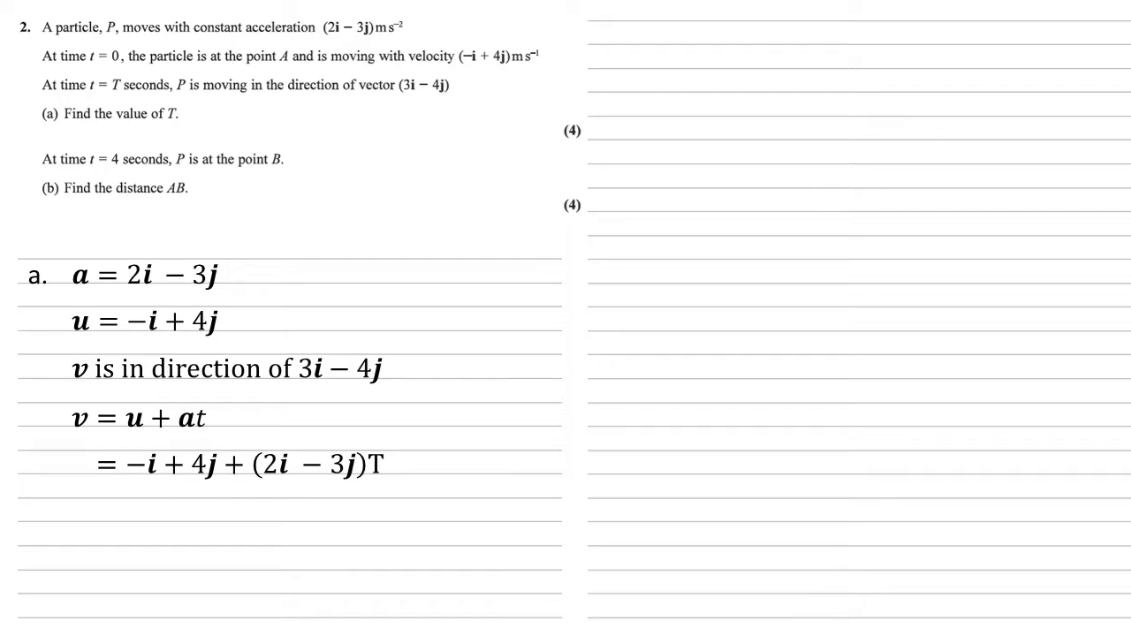
text(= (-1 + 2T)i + (4 - 3T)j)
text((4 − 3T)/(−1 + 2T) = −4/)
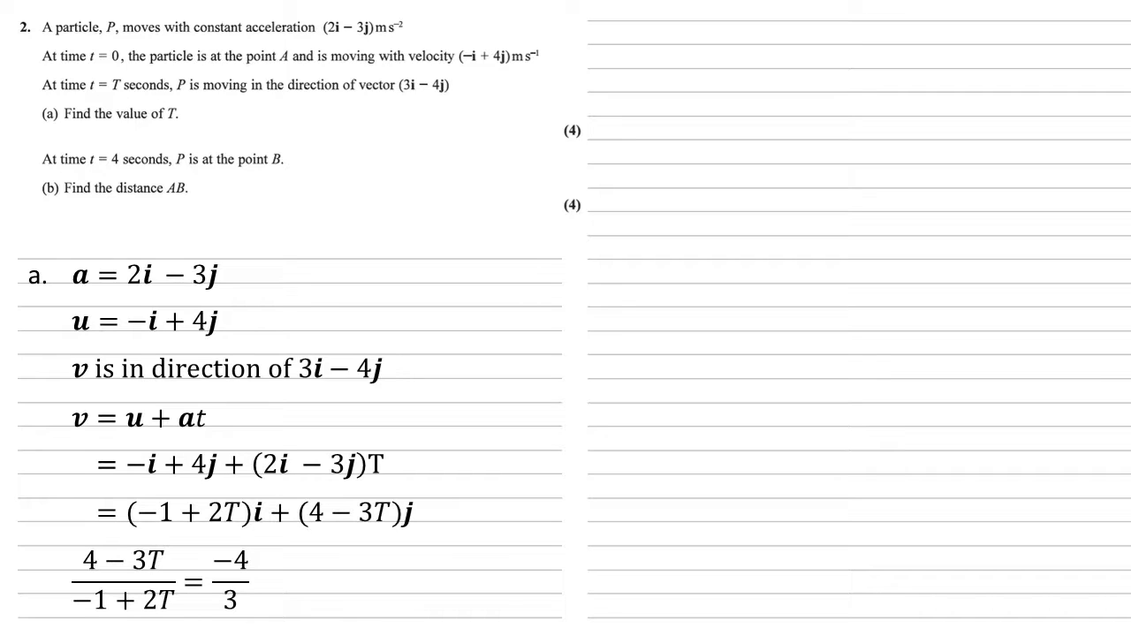
text(3(4 − 3T) = −4(−1 + 2T))
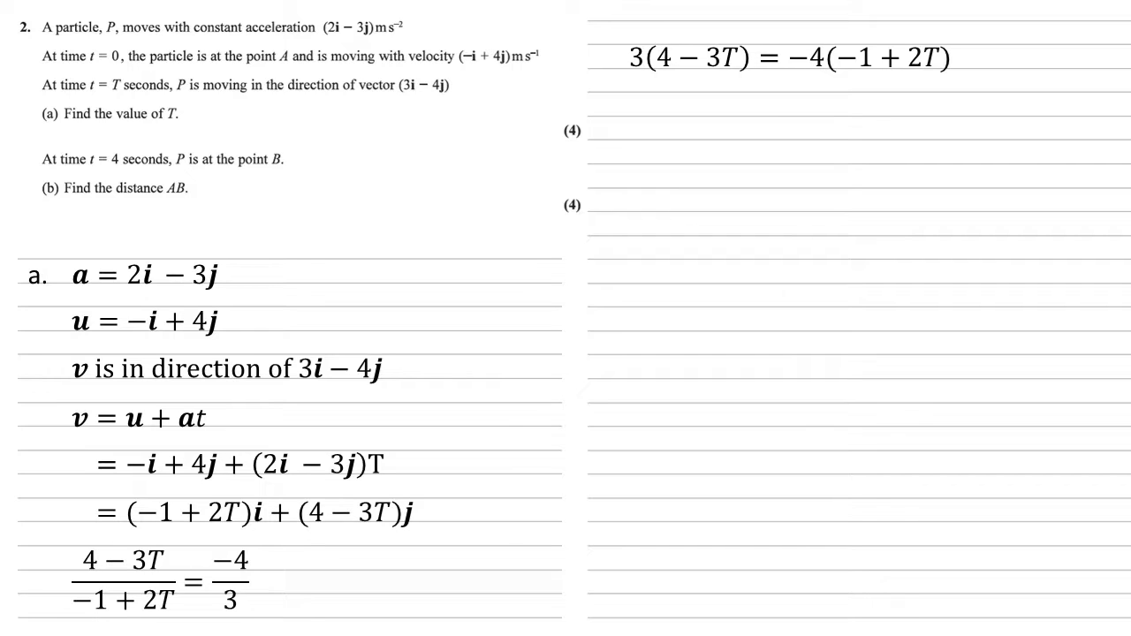
text(12 − 9T = 4 − 8T)
text(12 = 4 + )
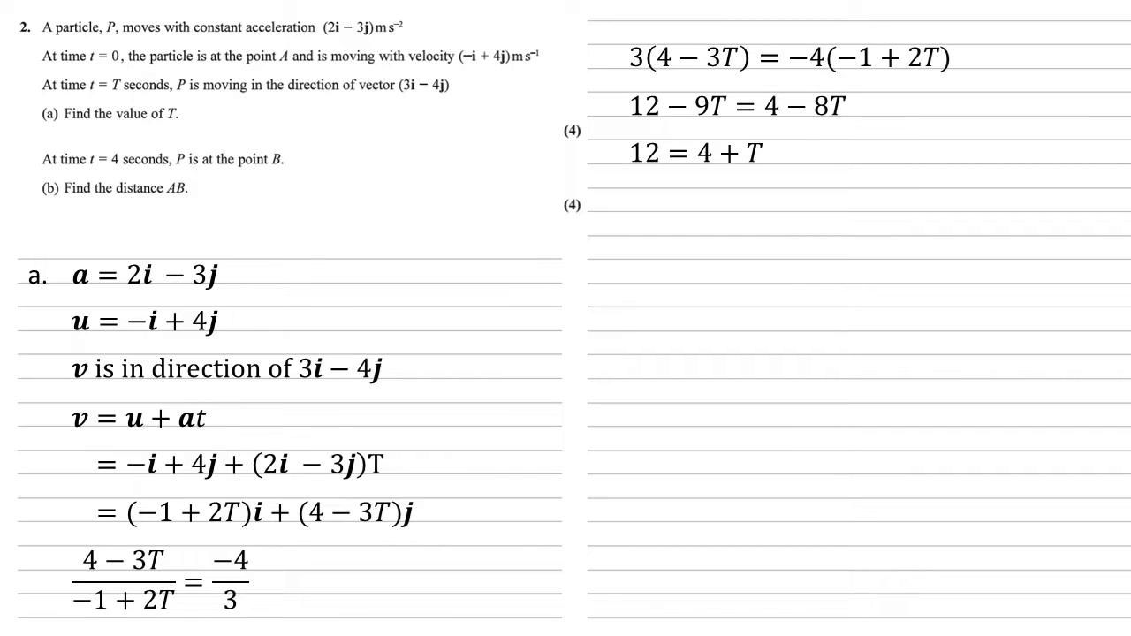
text(T = 8)
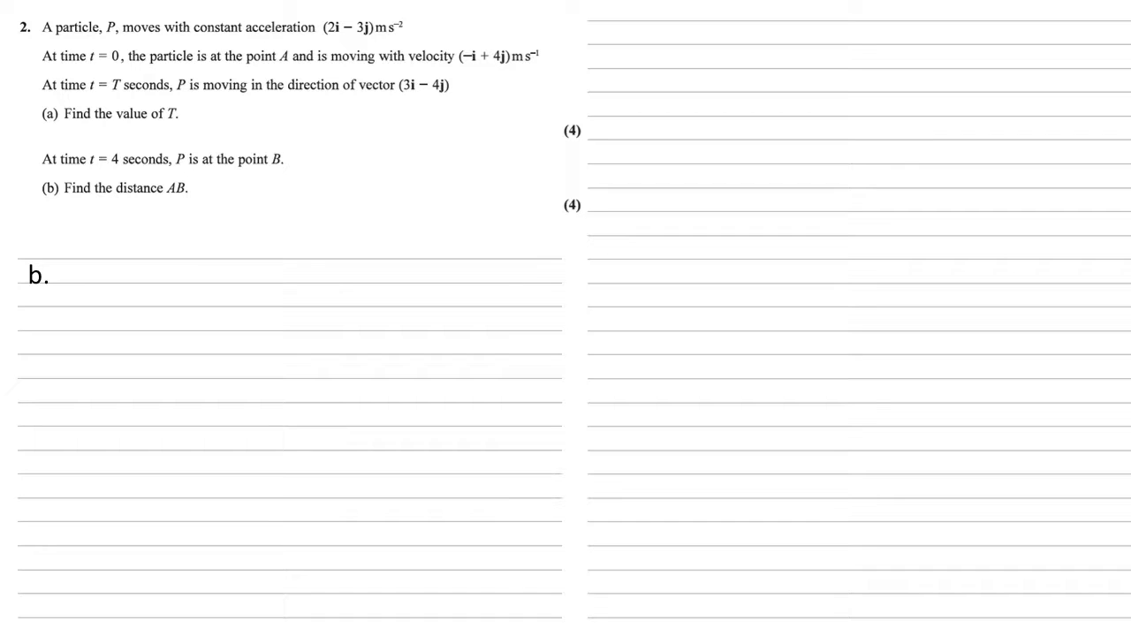
text(a = 2i − 3j)
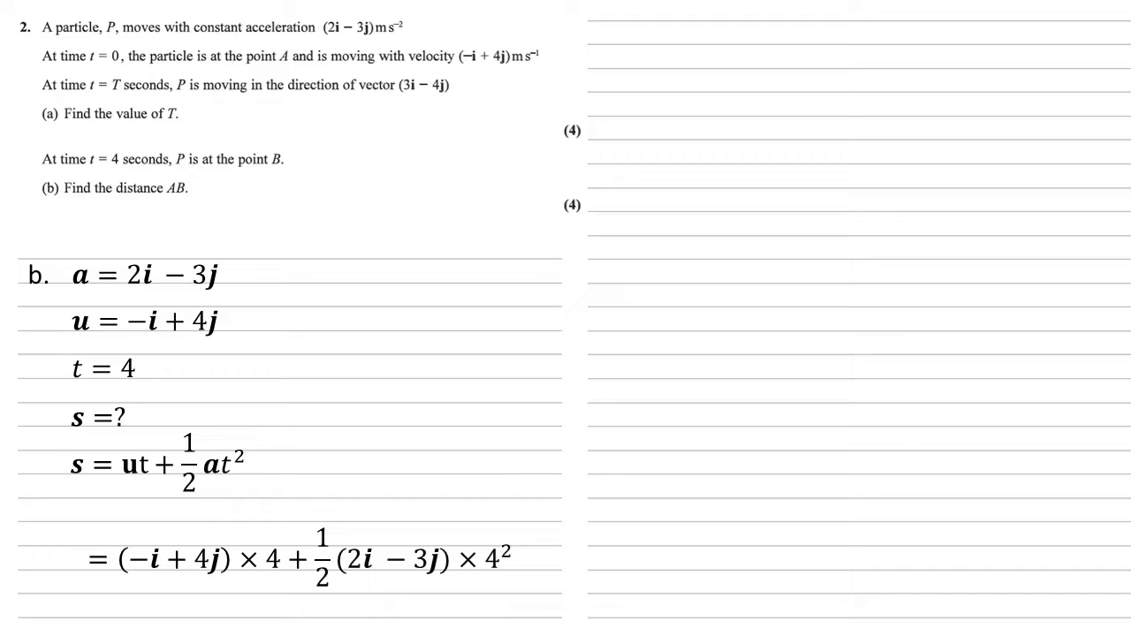
text(= −4i + 16j + 16i − 24j)
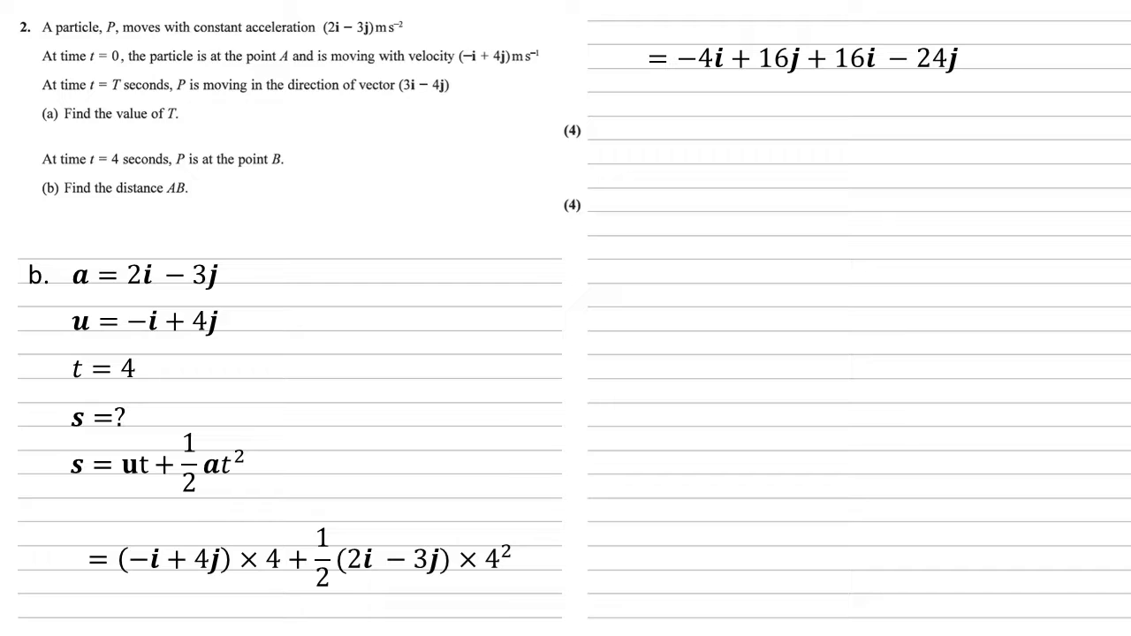